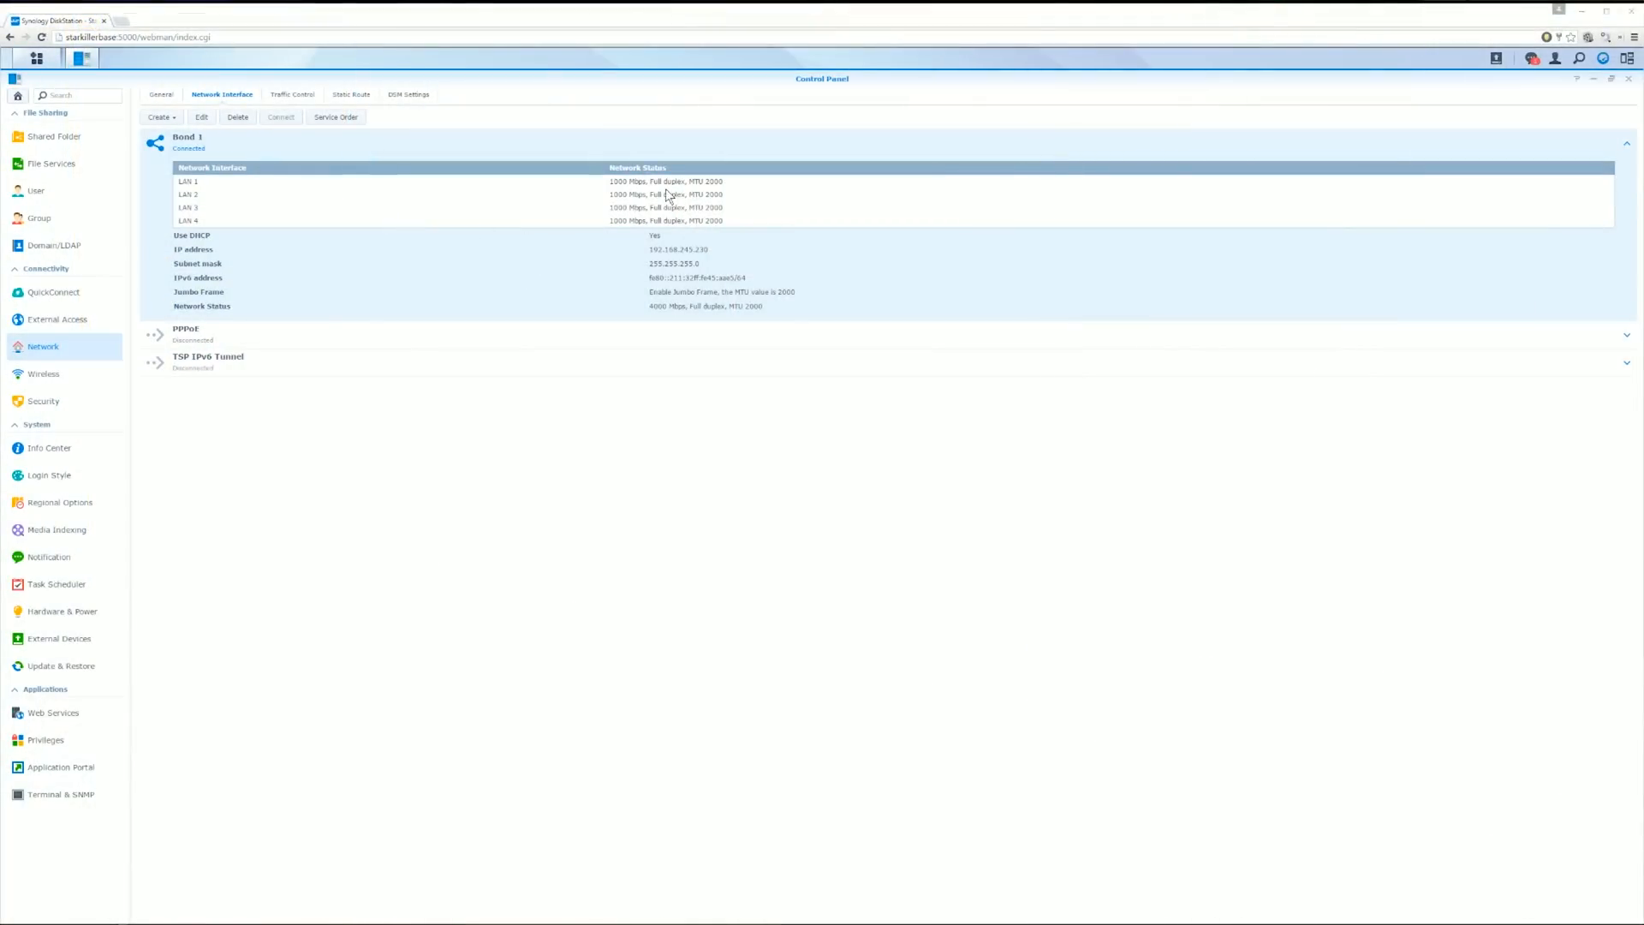
pyautogui.moveTo(657, 234)
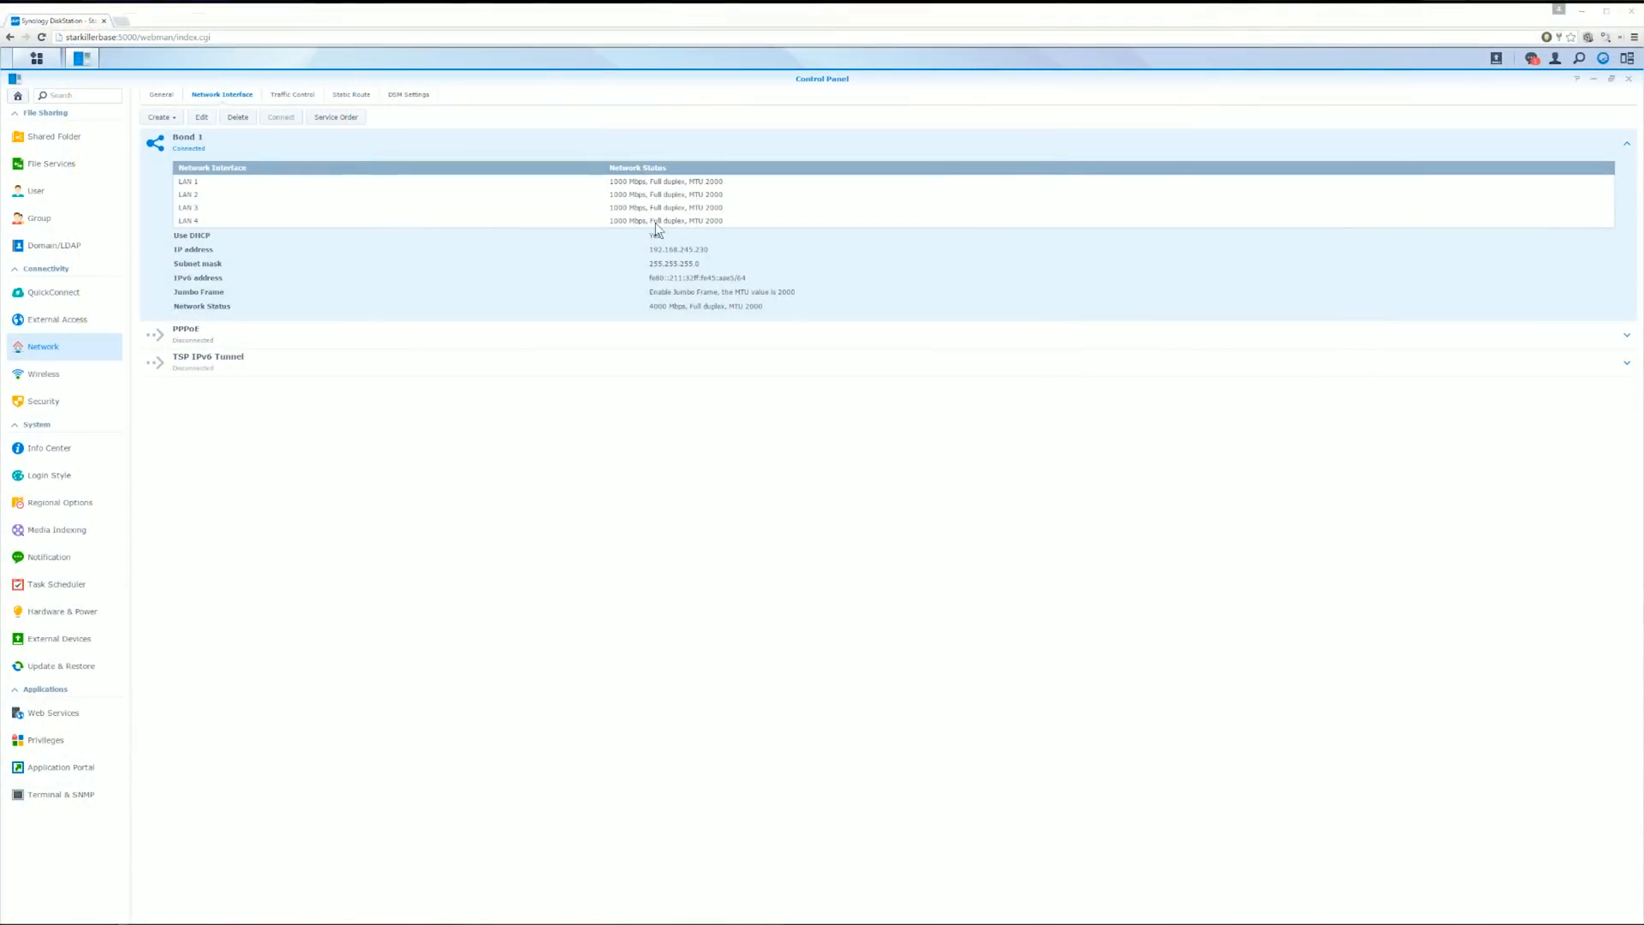